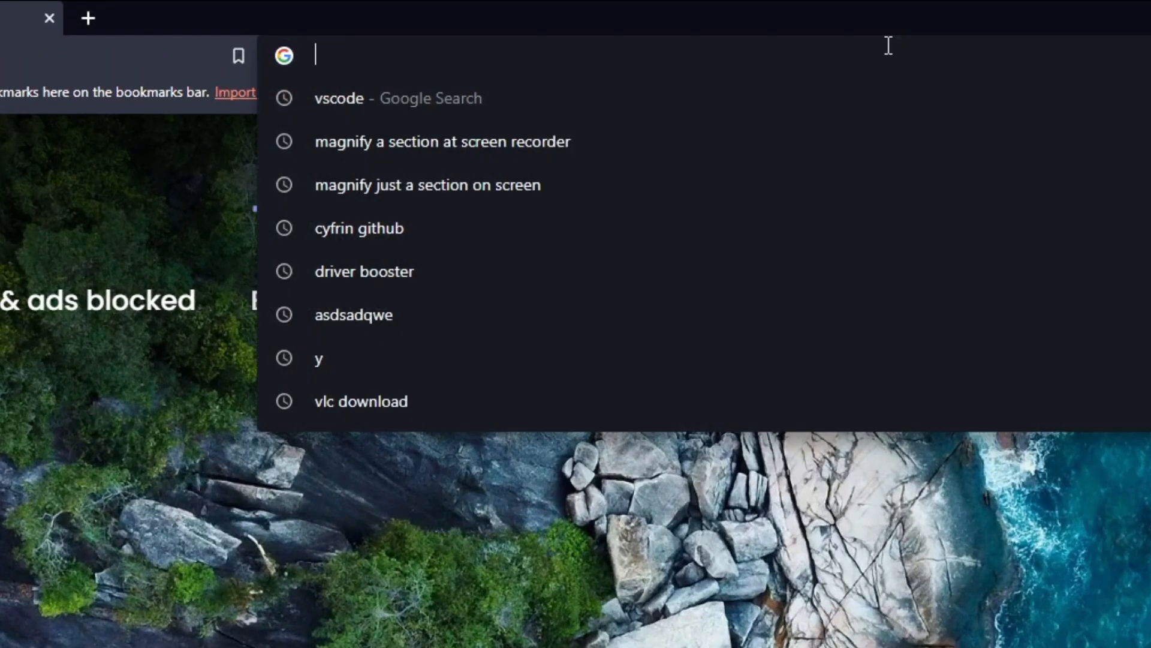
# - Search 'vscode' in Chrome and save the Windows VS Code installer to the Desktop
pyautogui.write('vscode')
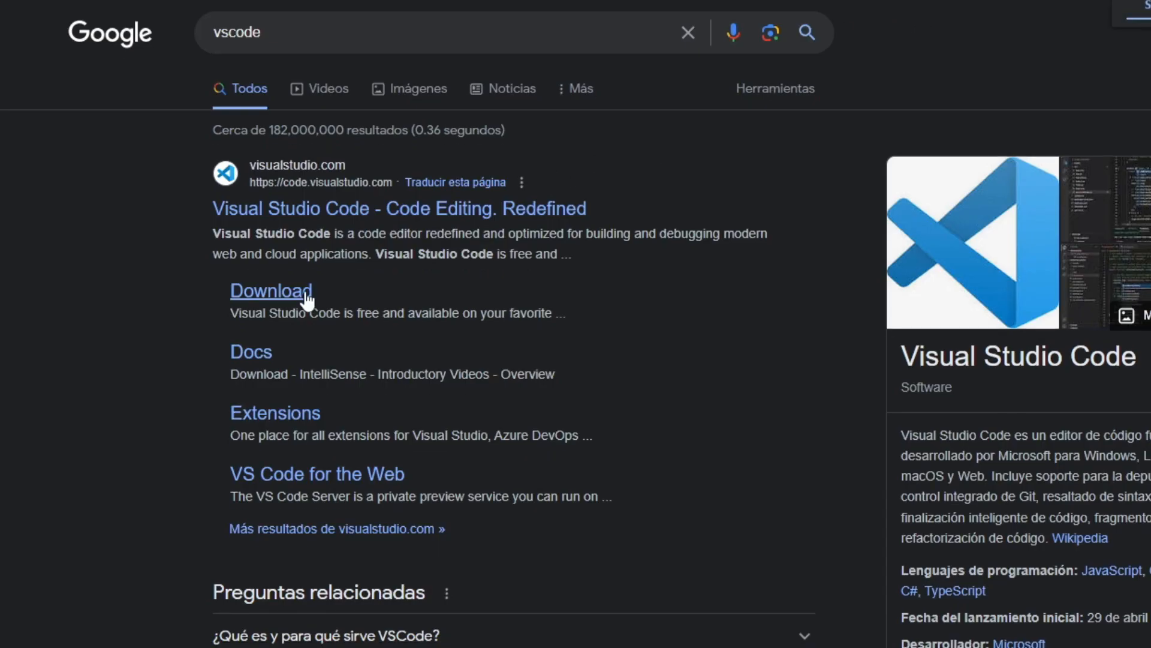
pyautogui.click(271, 290)
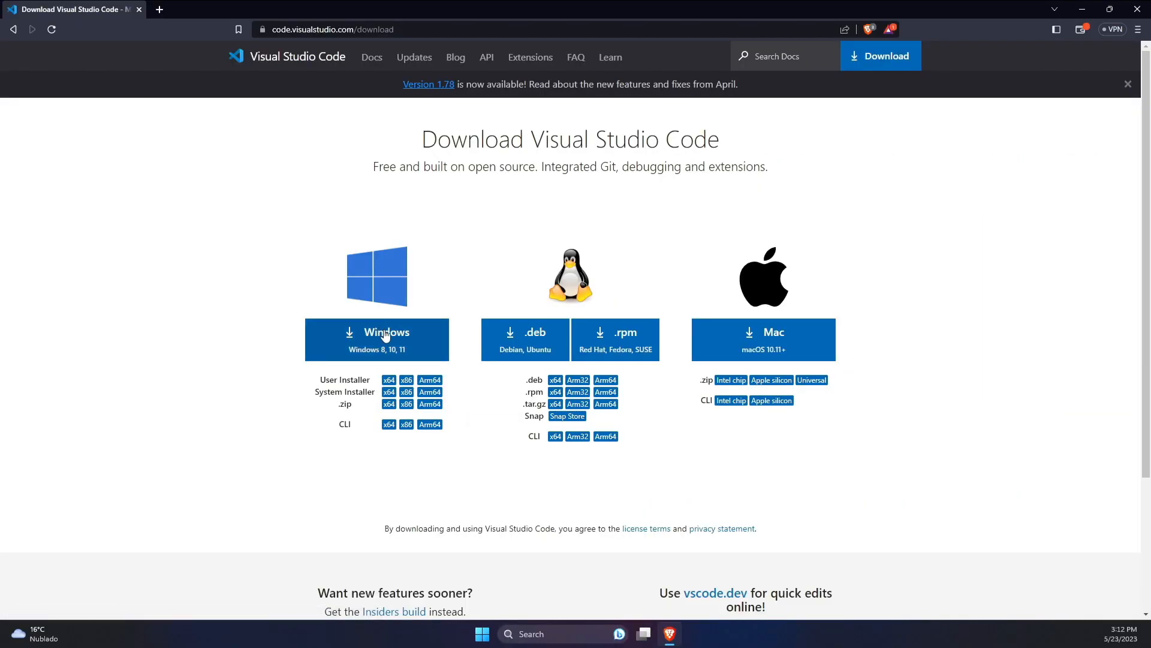
pyautogui.click(377, 336)
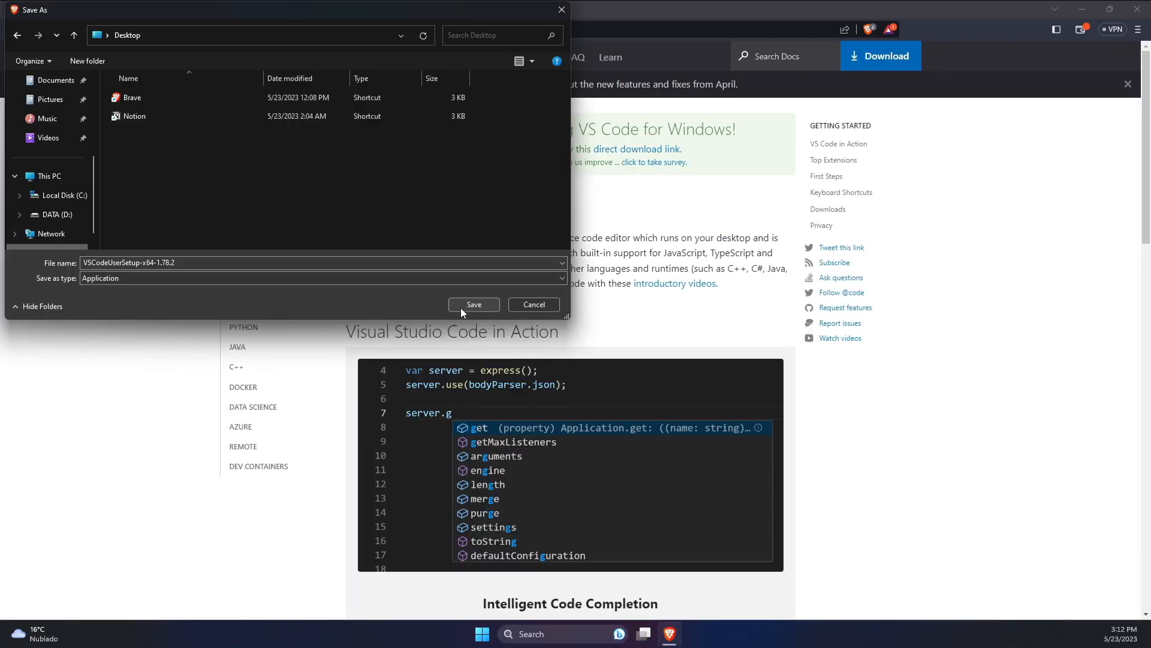
pyautogui.click(474, 303)
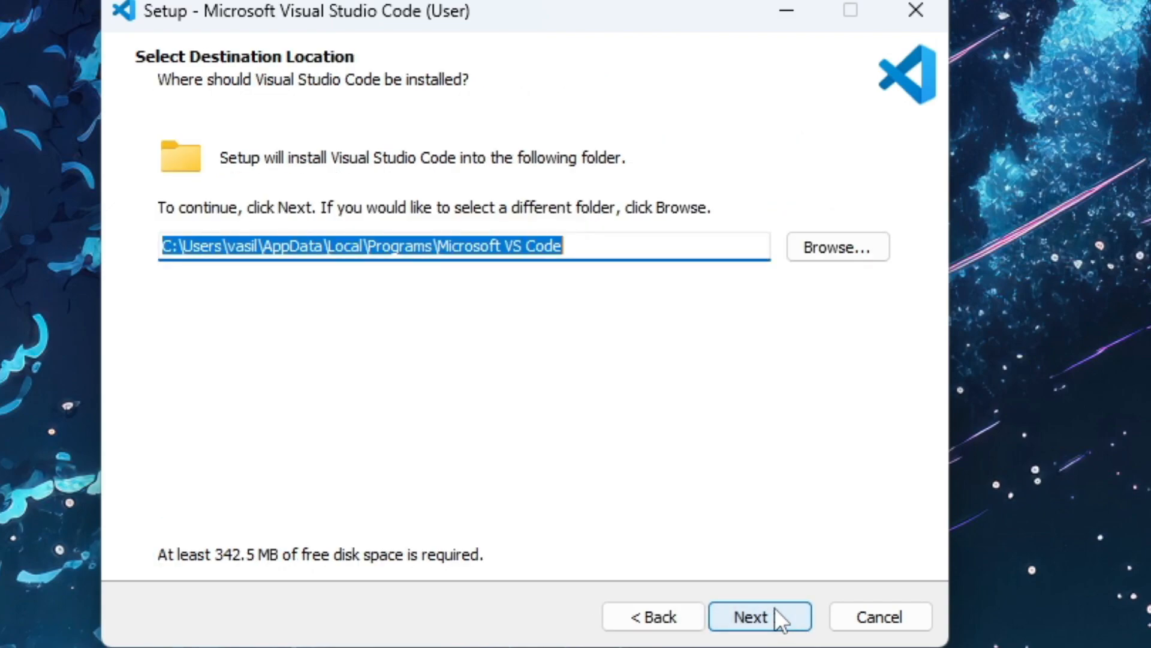
# - Accept the default install folder and enable 'Create a desktop icon' in VS Code Setup
pyautogui.click(759, 616)
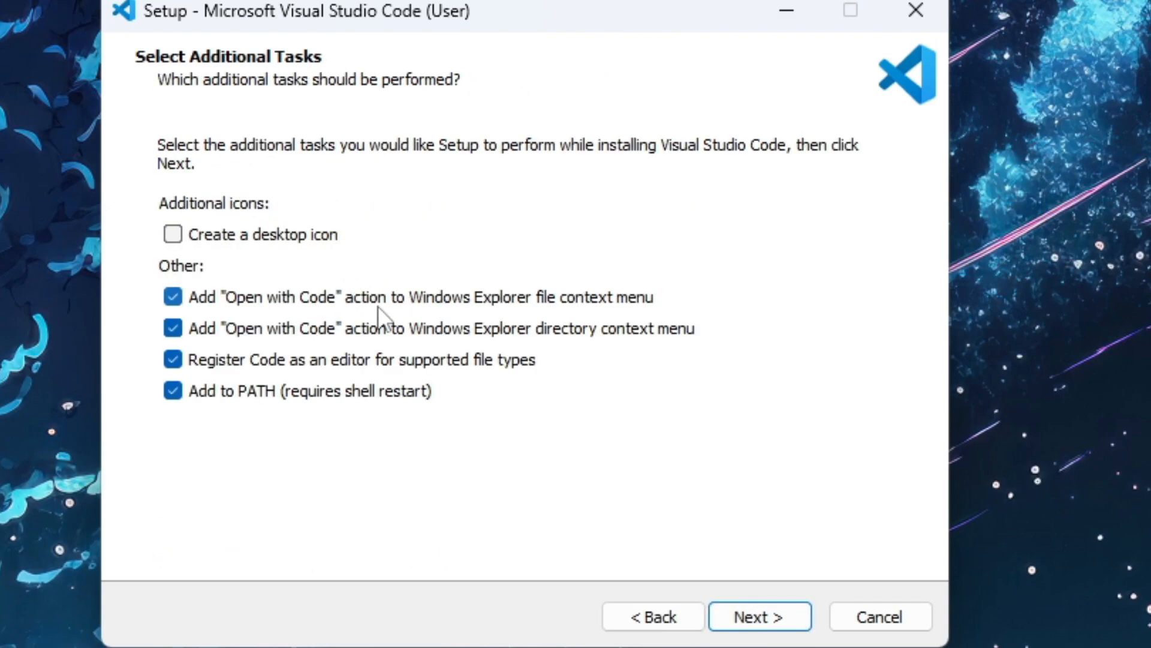
pyautogui.click(172, 234)
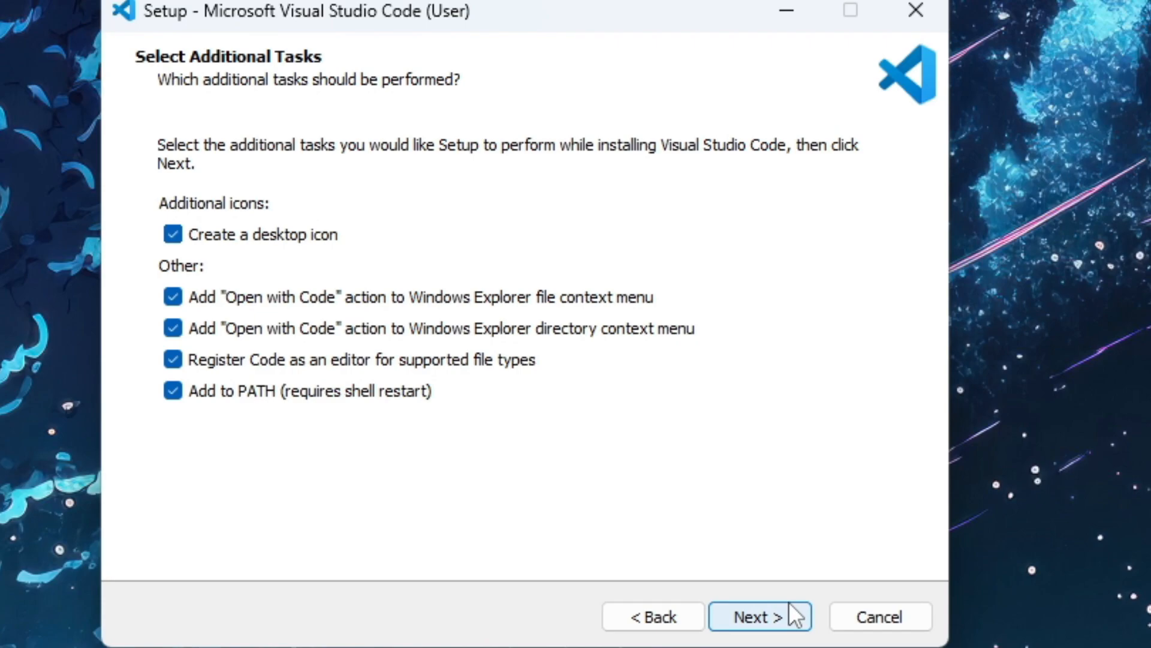
pyautogui.click(760, 615)
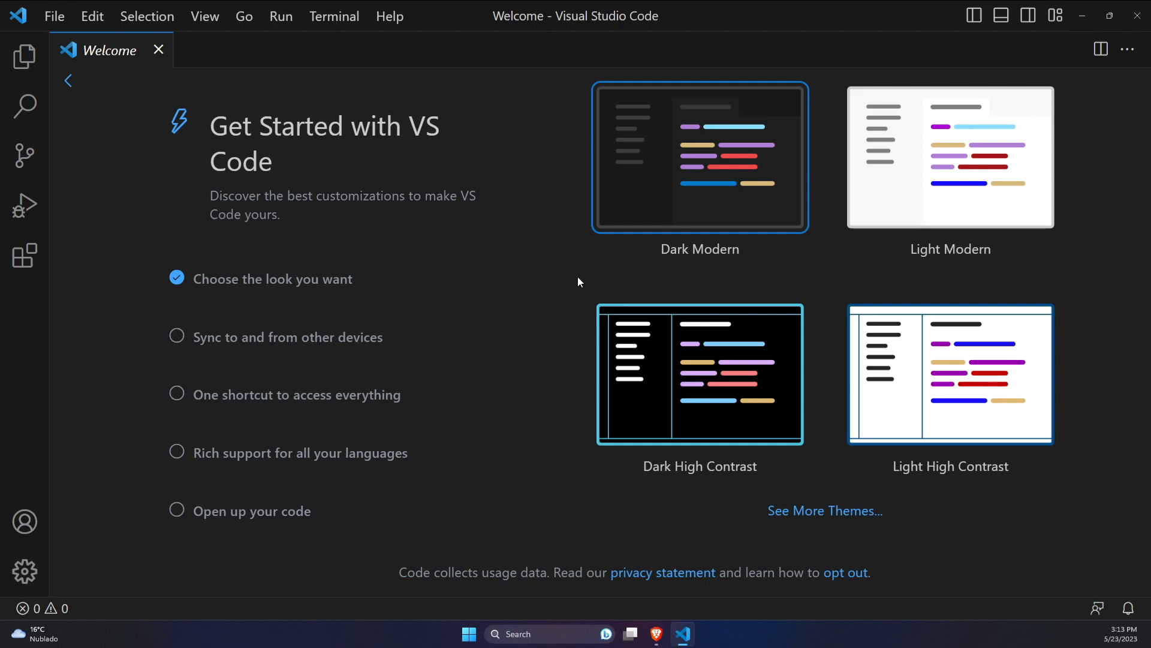
pyautogui.moveTo(303, 394)
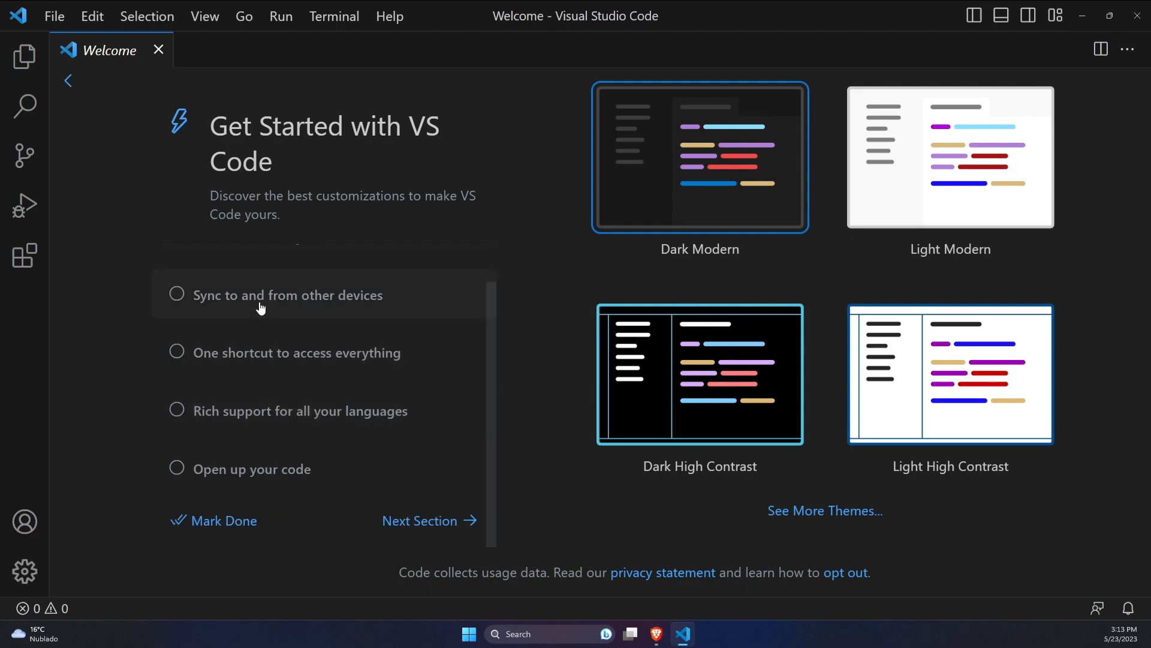
# - Expand the 'Sync to and from other devices' step on the Get Started page
pyautogui.click(289, 295)
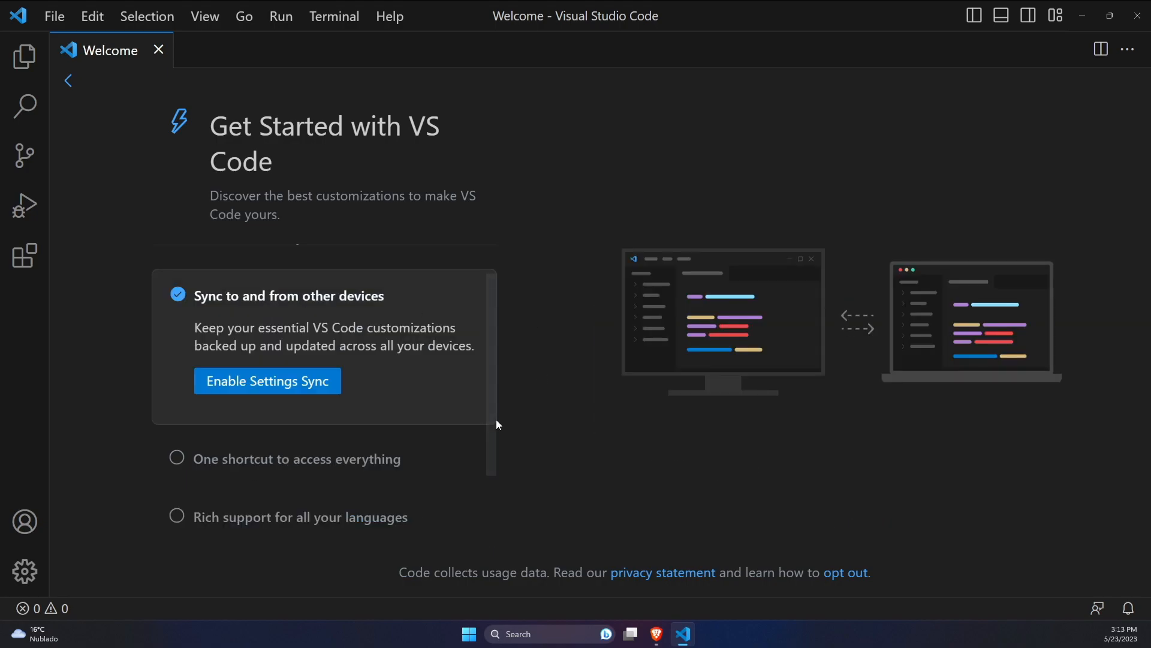
pyautogui.moveTo(522, 419)
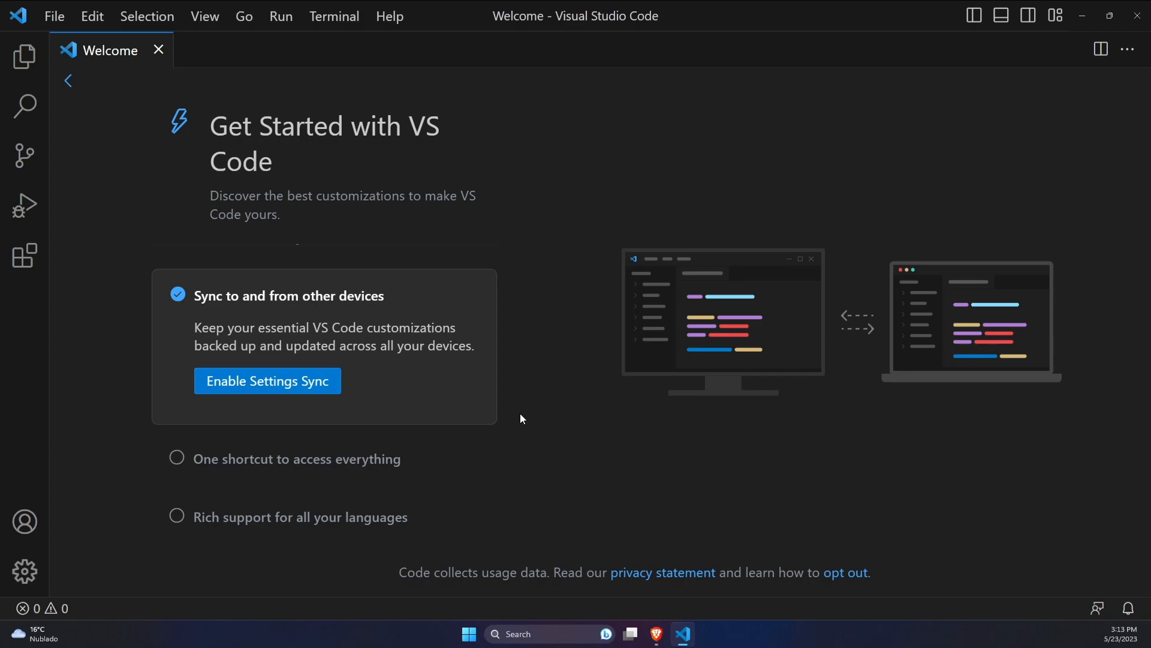
pyautogui.moveTo(505, 410)
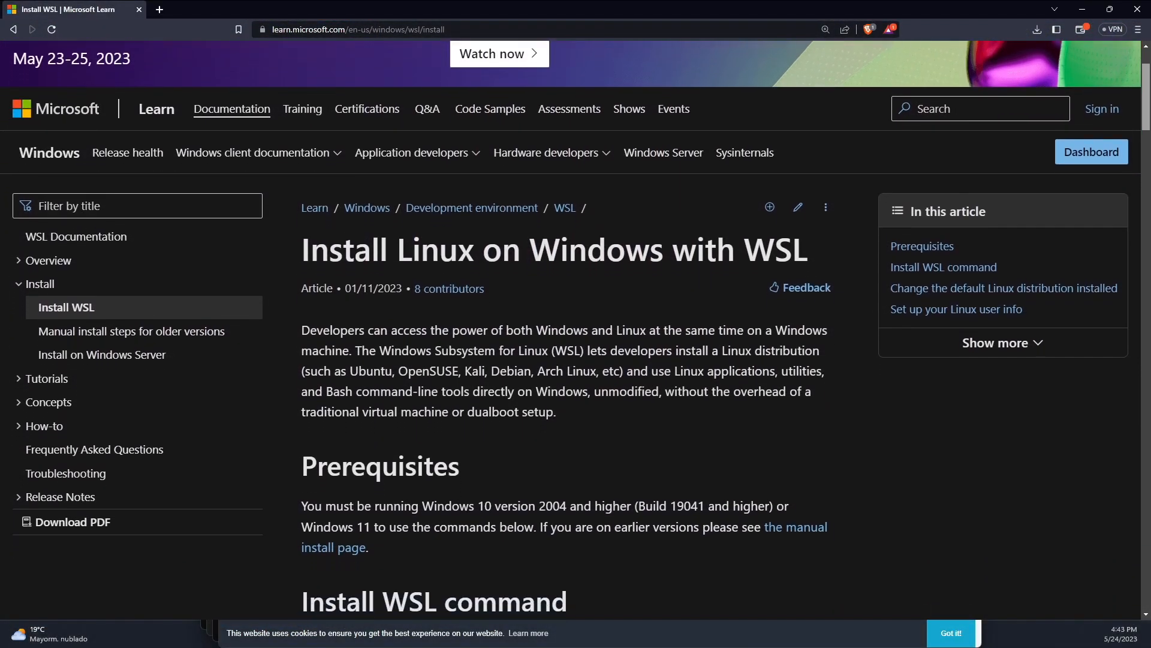
# - Scroll the WSL install article past the wsl --install command to the Linux user info section
pyautogui.scroll(-3)
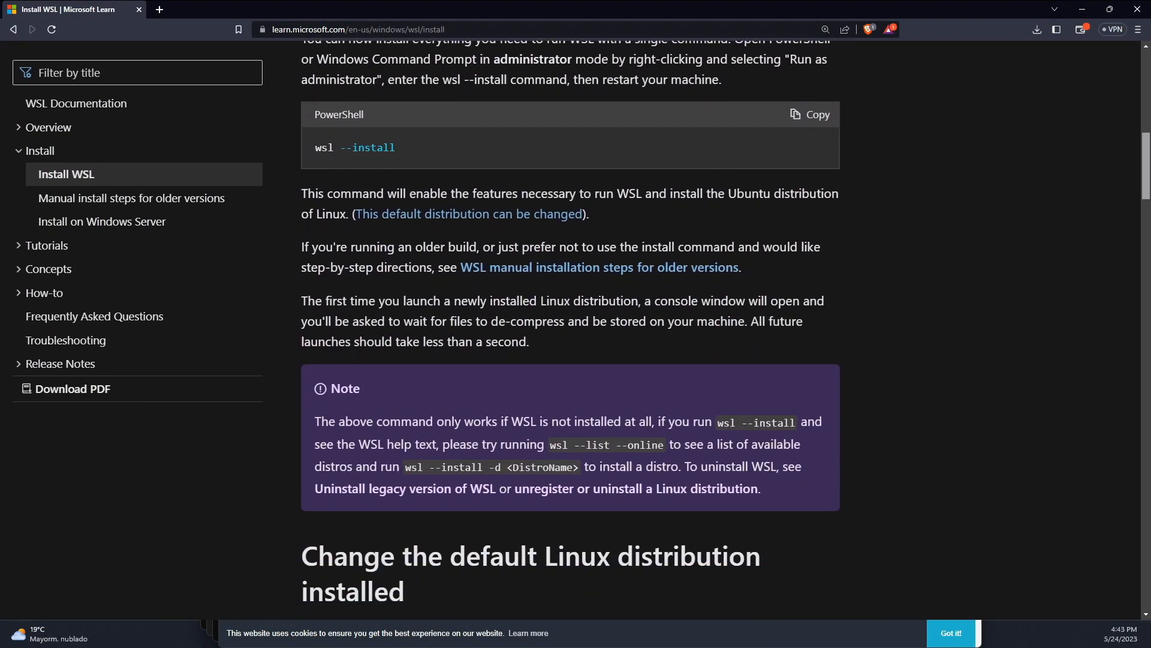
pyautogui.scroll(-3)
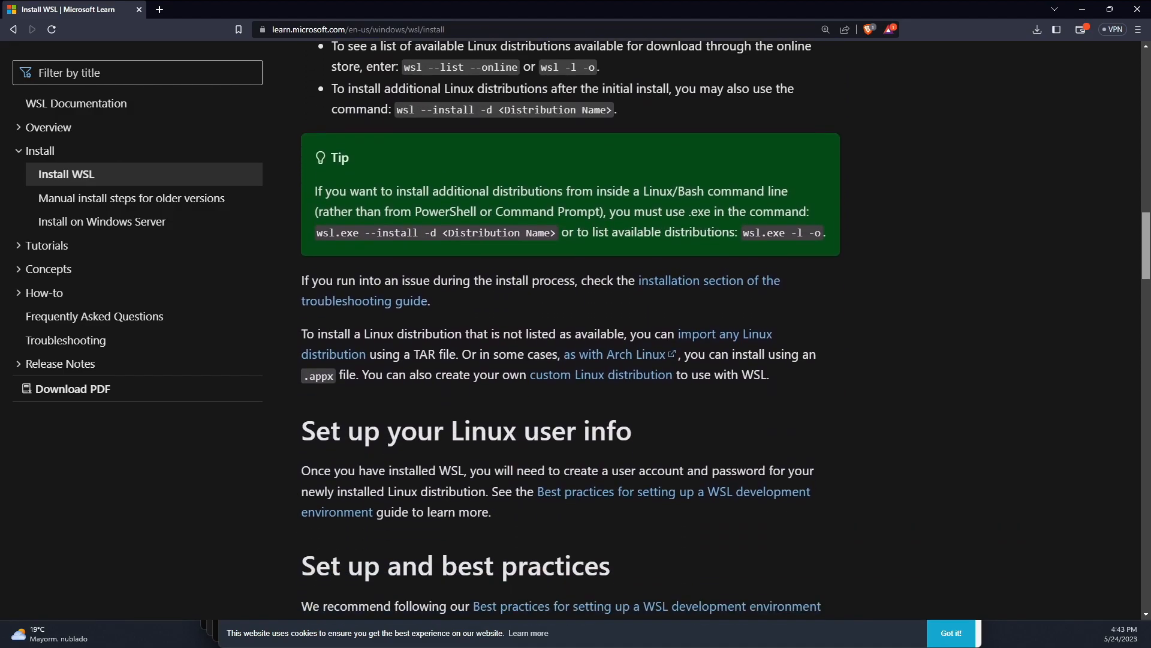